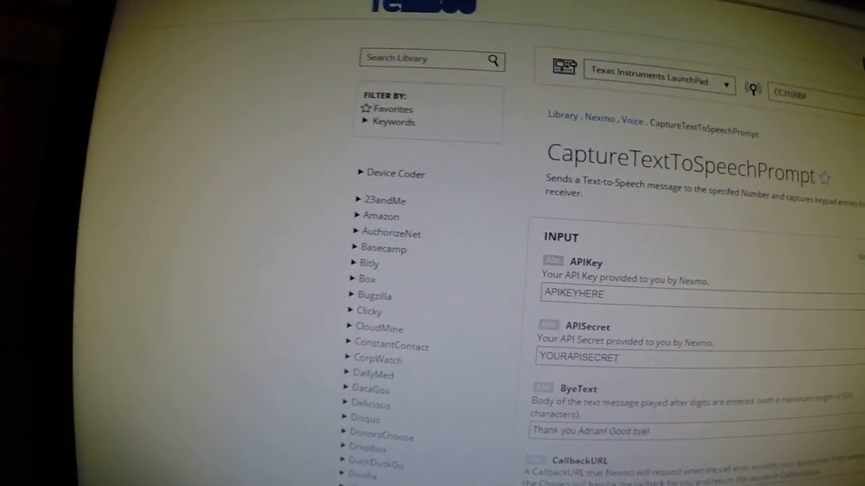
# - Expand Nexmo's Voice category in the library sidebar to list its choreos
pyautogui.scroll(-3)
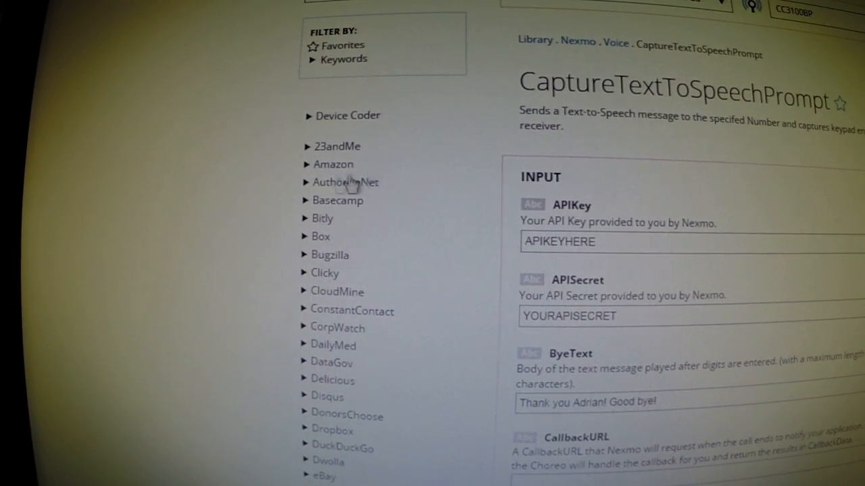
pyautogui.moveTo(378, 321)
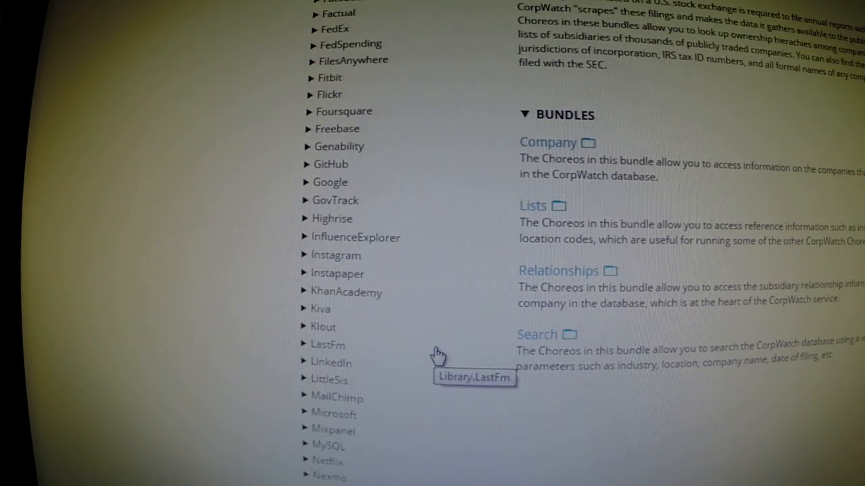
pyautogui.scroll(-3)
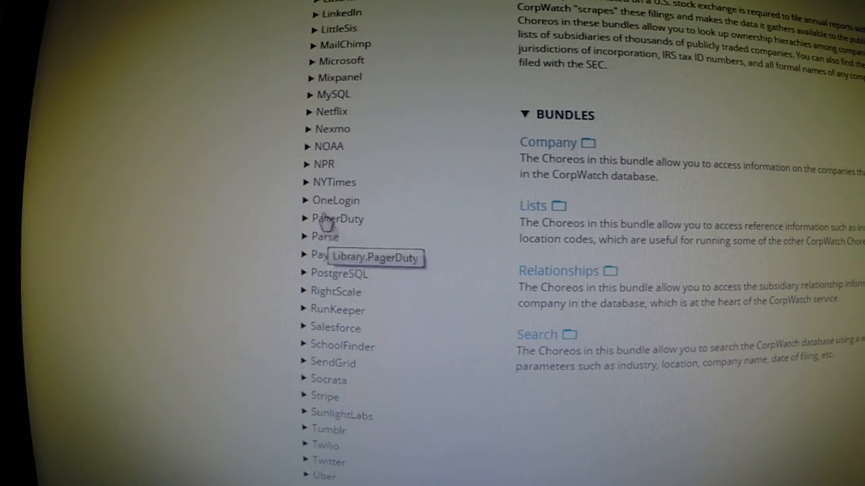
pyautogui.click(332, 129)
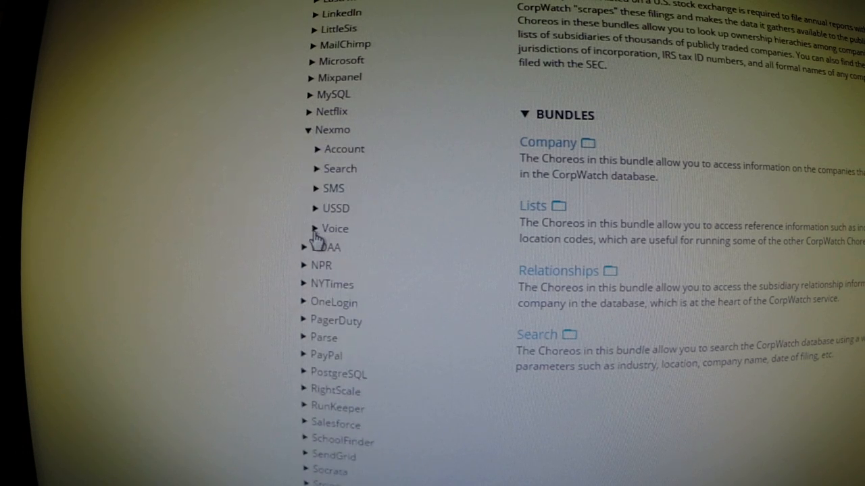
pyautogui.click(335, 228)
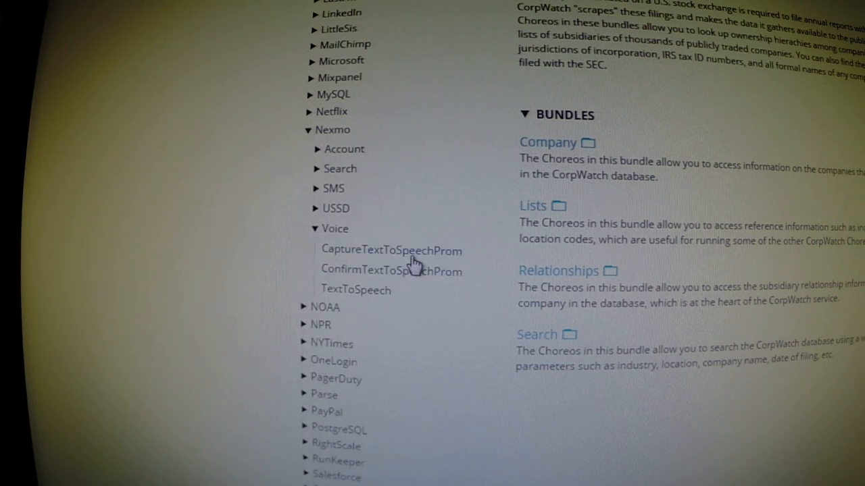
pyautogui.moveTo(412, 256)
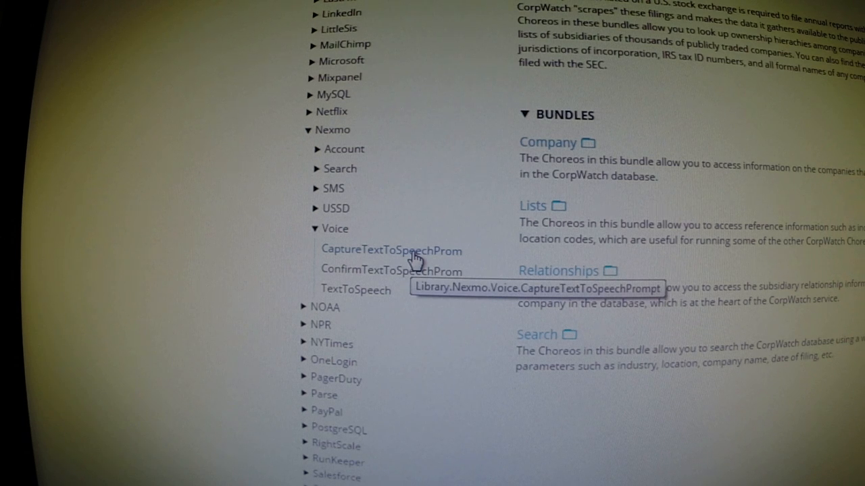
pyautogui.click(391, 249)
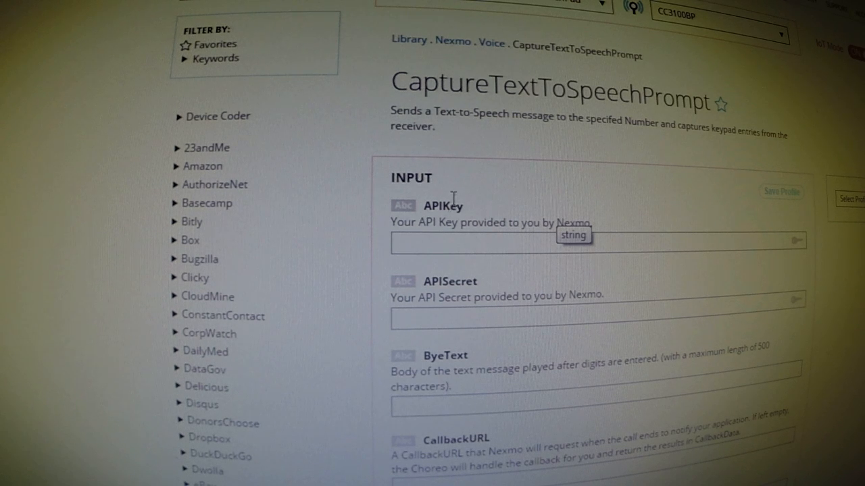
pyautogui.doubleClick(448, 281)
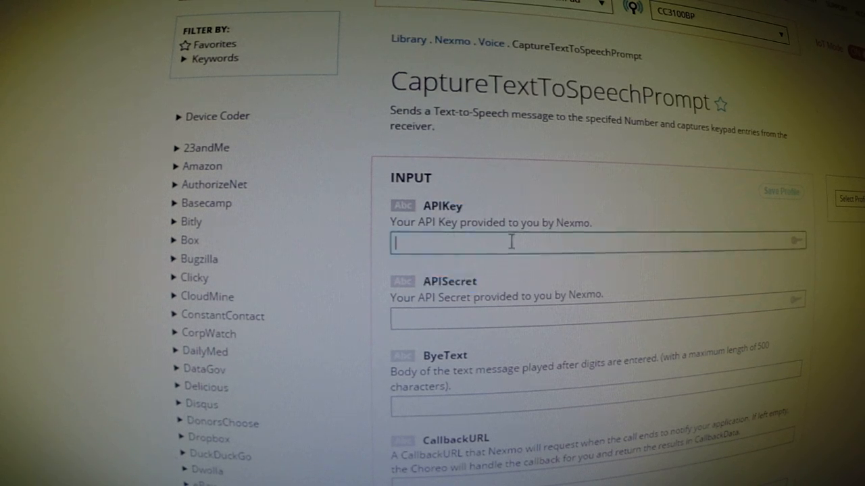
pyautogui.write('123123123')
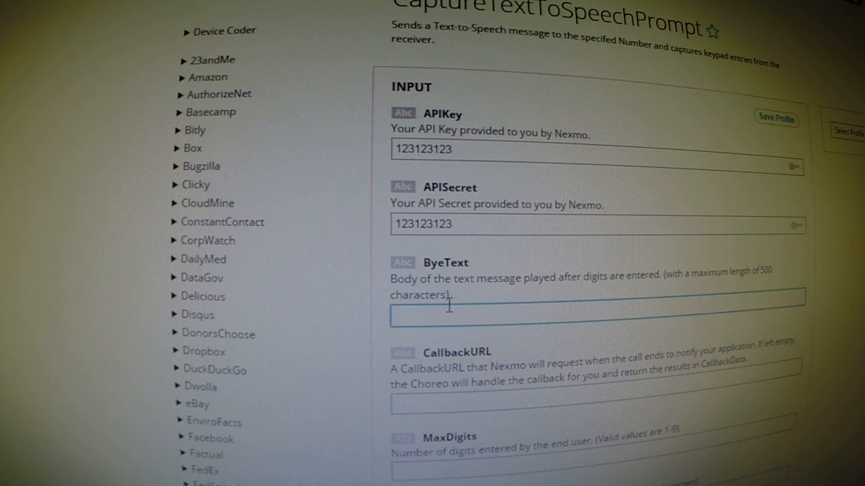
# - Enter 'Goodbye Adrian! Thank you!' in the ByeText field
pyautogui.click(395, 316)
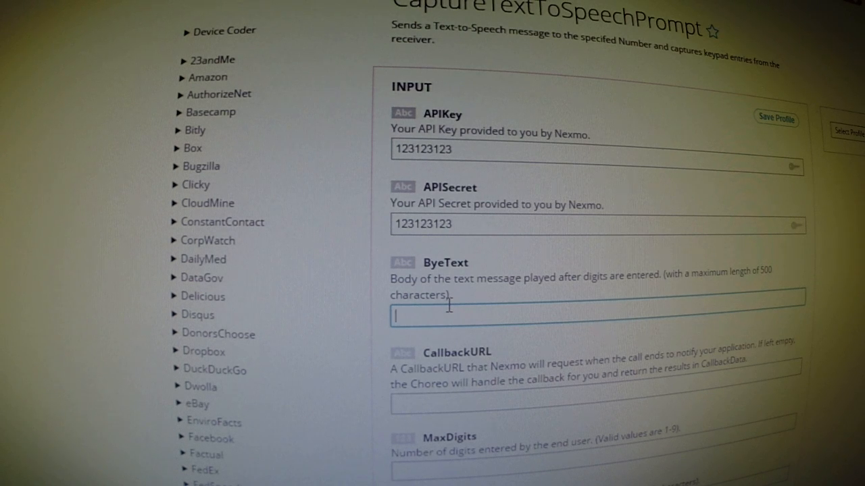
pyautogui.moveTo(461, 264)
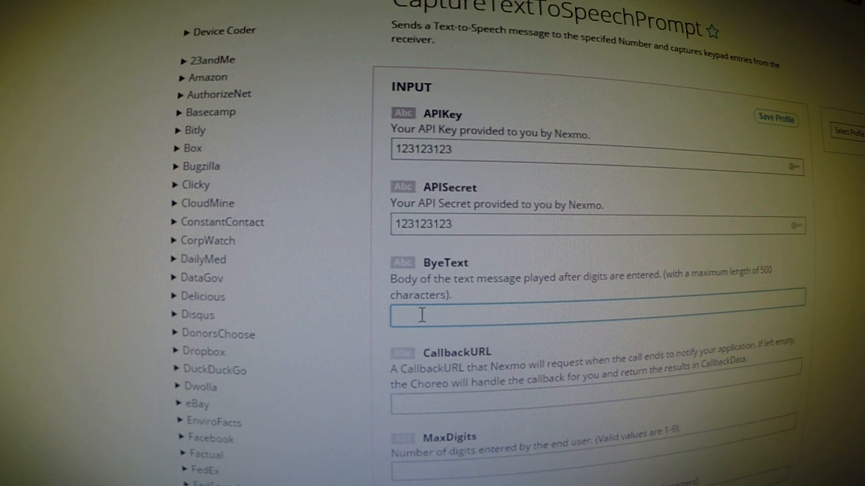
pyautogui.write('Goodbye Adrian! T')
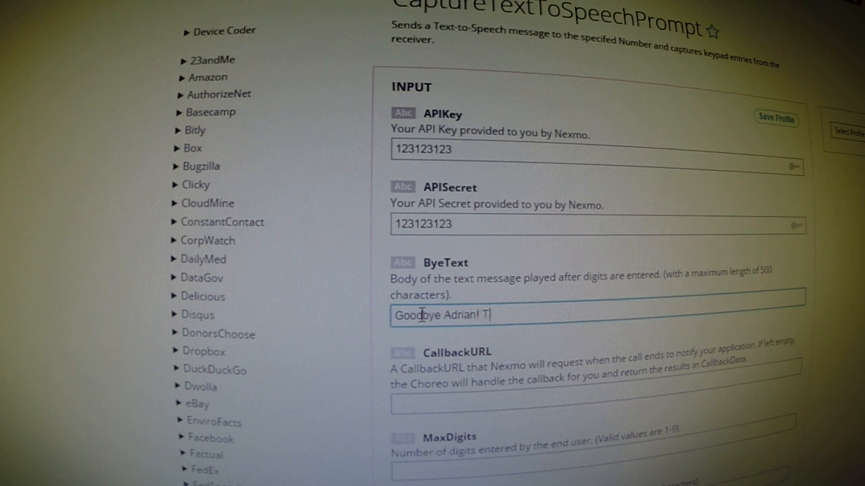
pyautogui.write('hank you!')
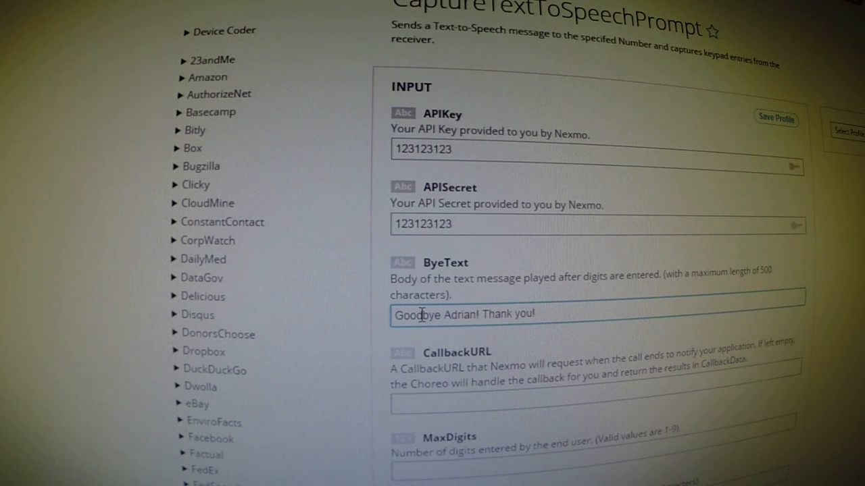
# - Enter 1 in the MaxDigits field
pyautogui.scroll(-3)
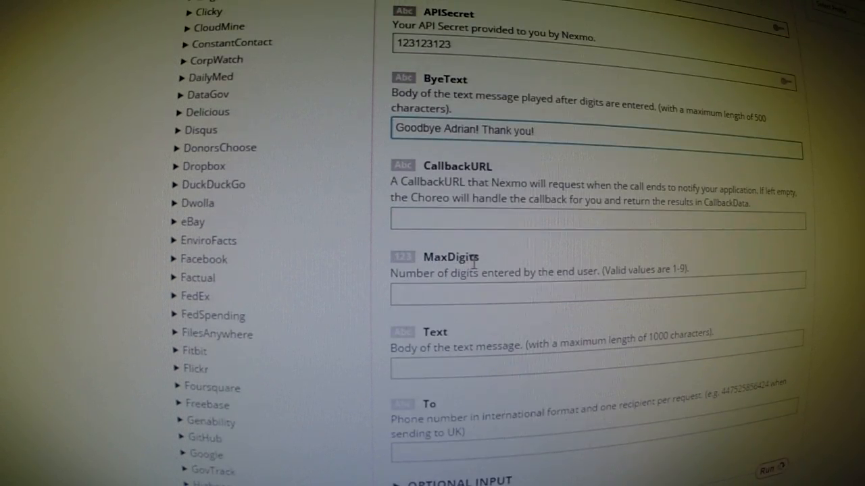
pyautogui.doubleClick(451, 258)
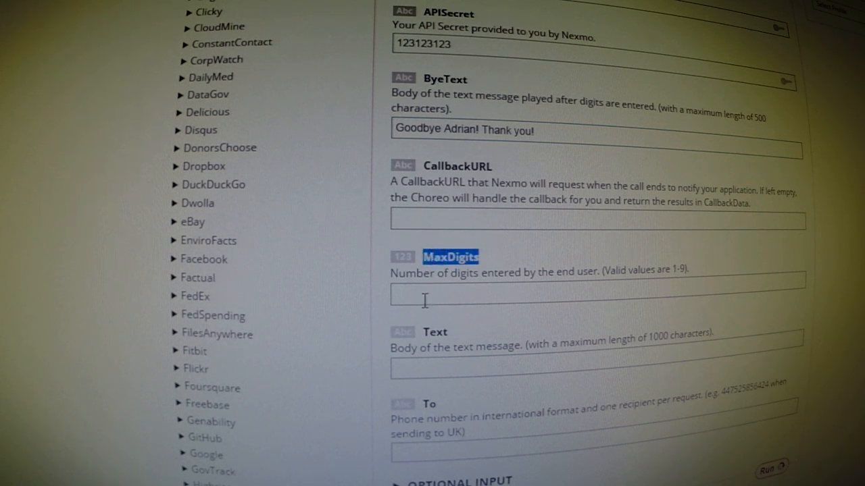
pyautogui.click(597, 297)
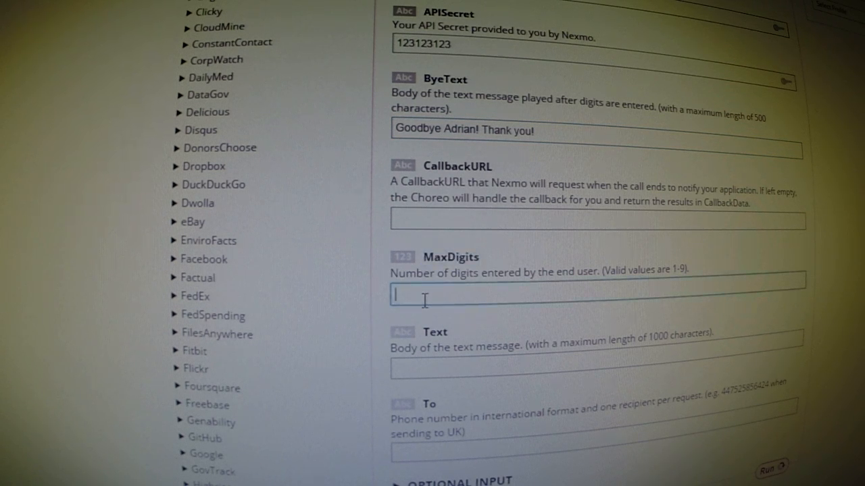
pyautogui.write('1')
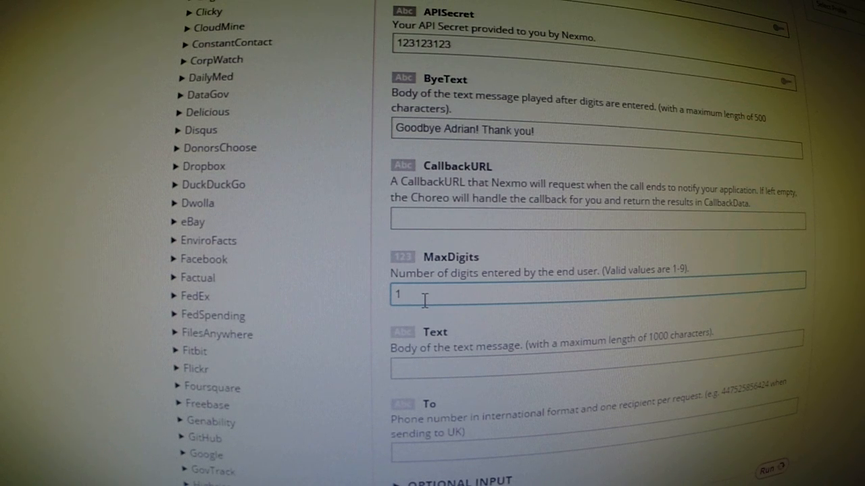
pyautogui.click(402, 295)
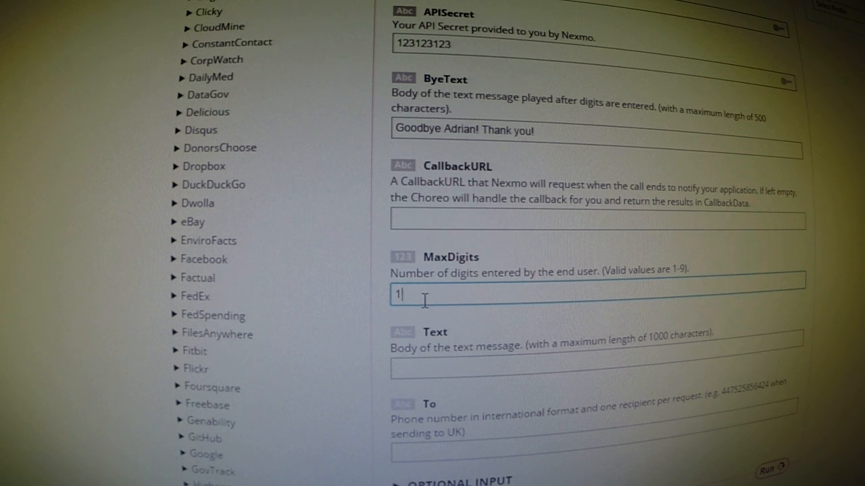
pyautogui.moveTo(628, 315)
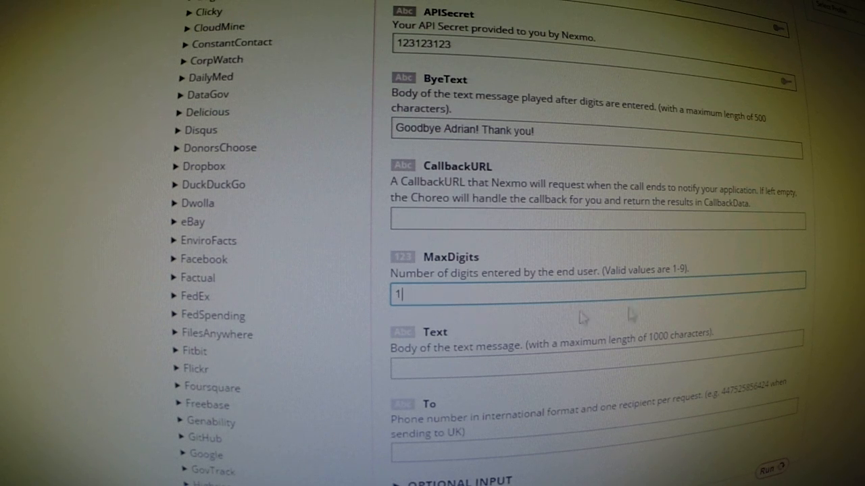
# - Type the reservoir flooding warning asking callers to press 1 to release the valve
pyautogui.scroll(-3)
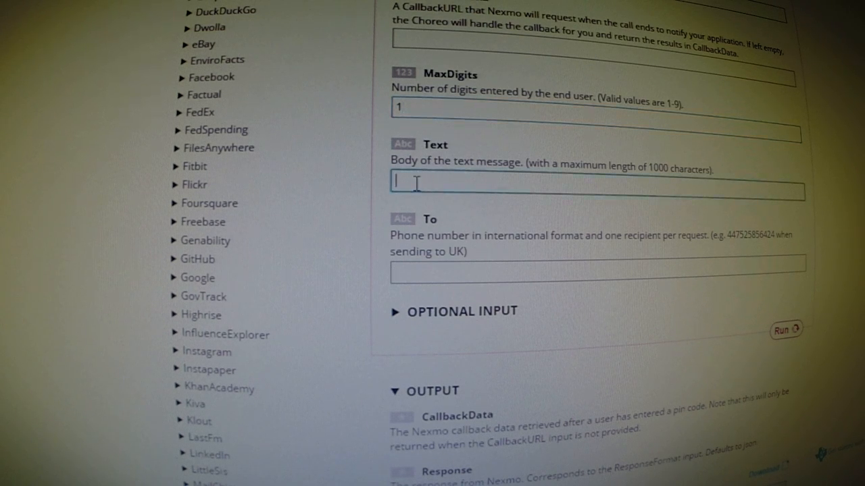
pyautogui.write('Hello Adrial')
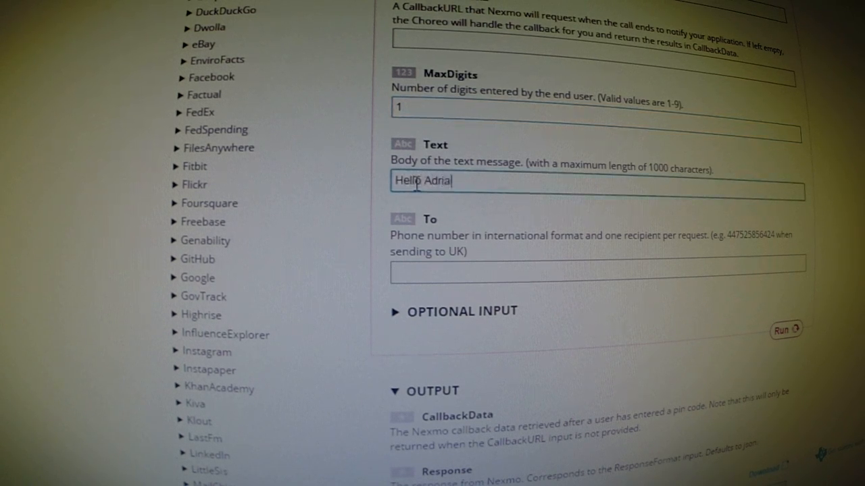
pyautogui.write('n! We del')
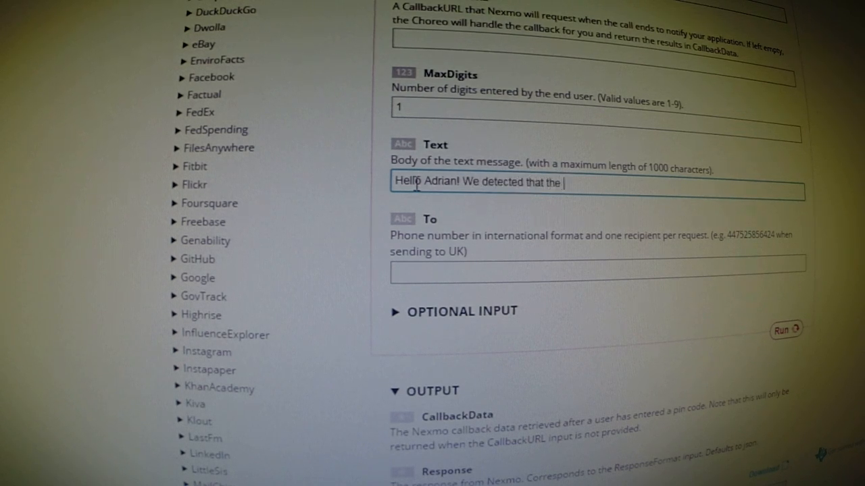
pyautogui.write('reserv')
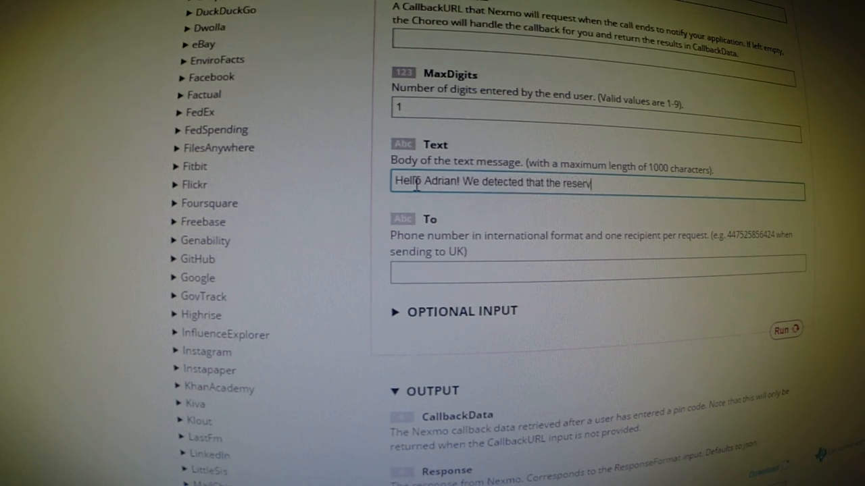
pyautogui.write('oir is flooding. Press 1 to release')
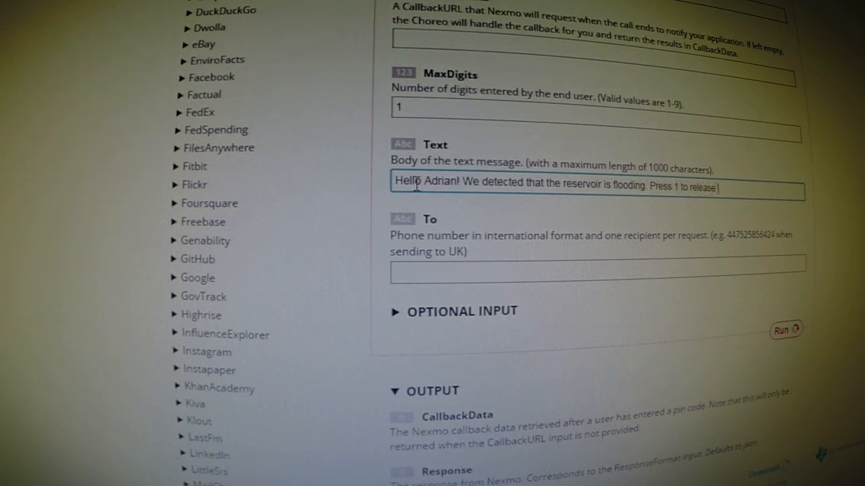
pyautogui.write('the valve, or press zero to ignore!')
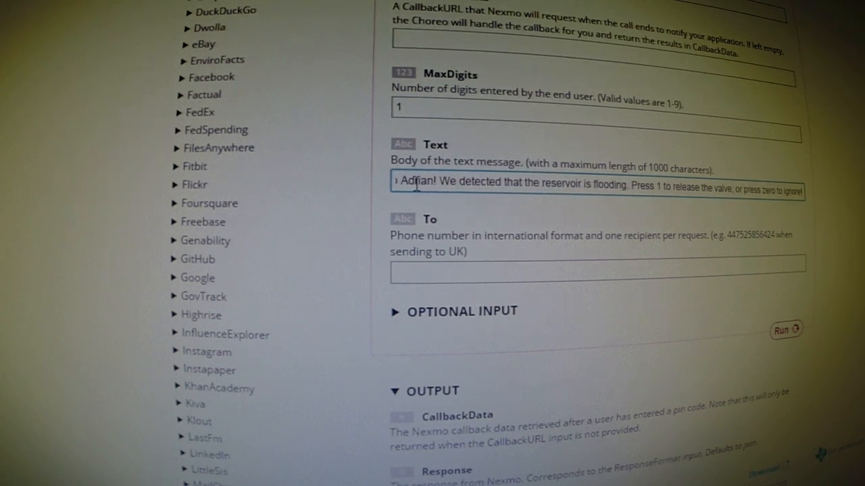
pyautogui.write('Hello')
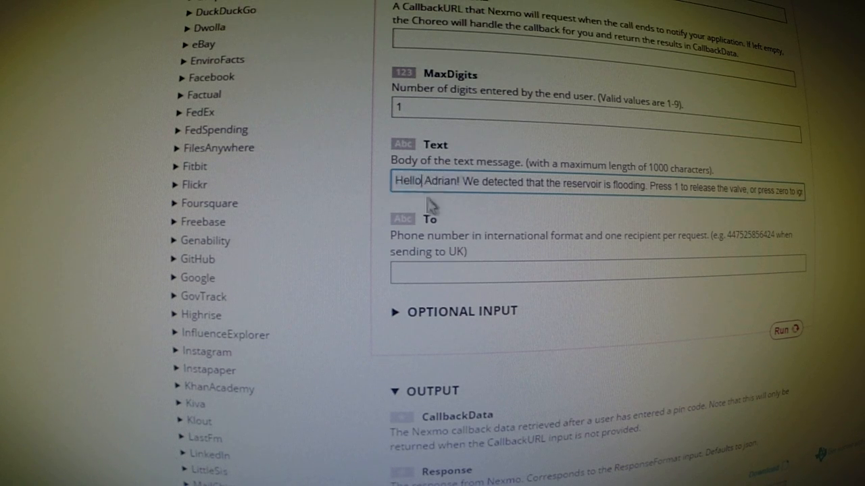
pyautogui.moveTo(486, 227)
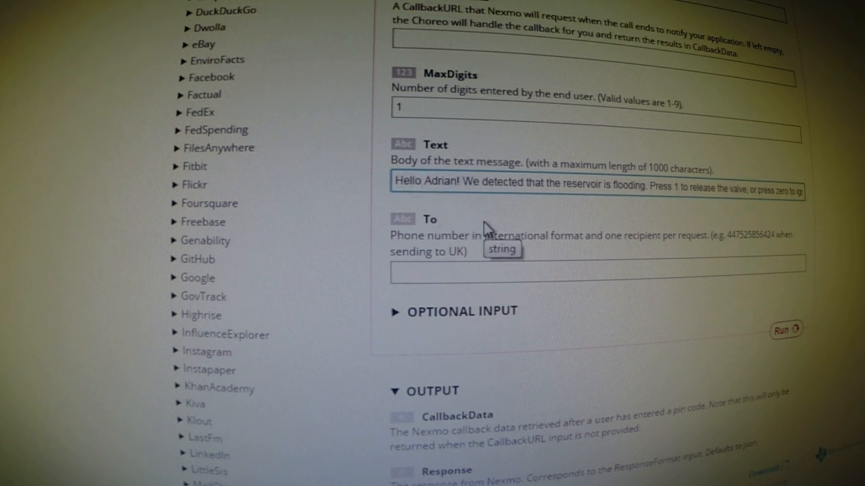
pyautogui.moveTo(811, 251)
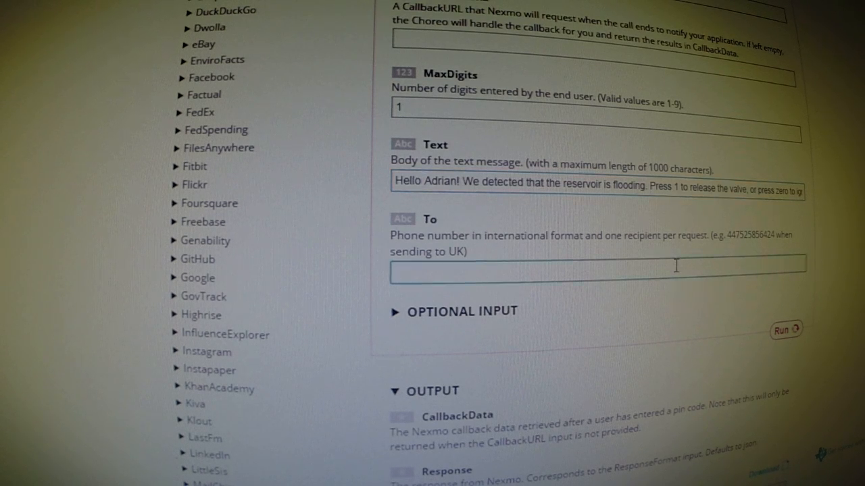
pyautogui.write('1')
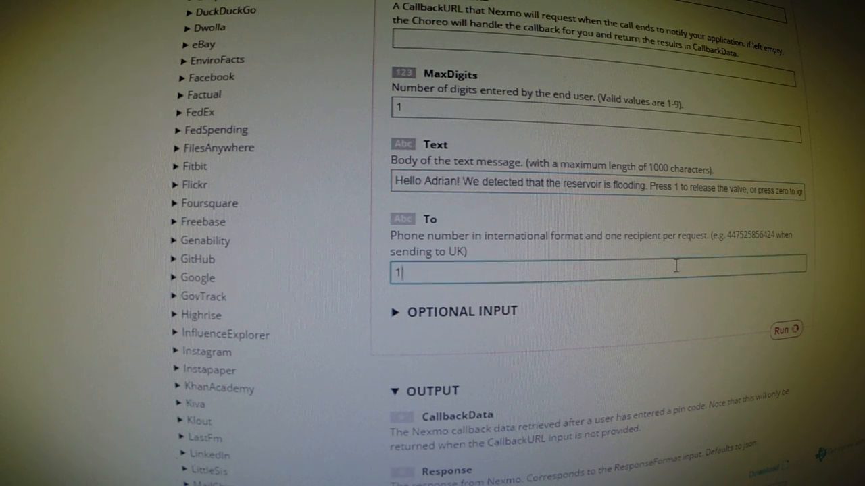
pyautogui.write('8005551234')
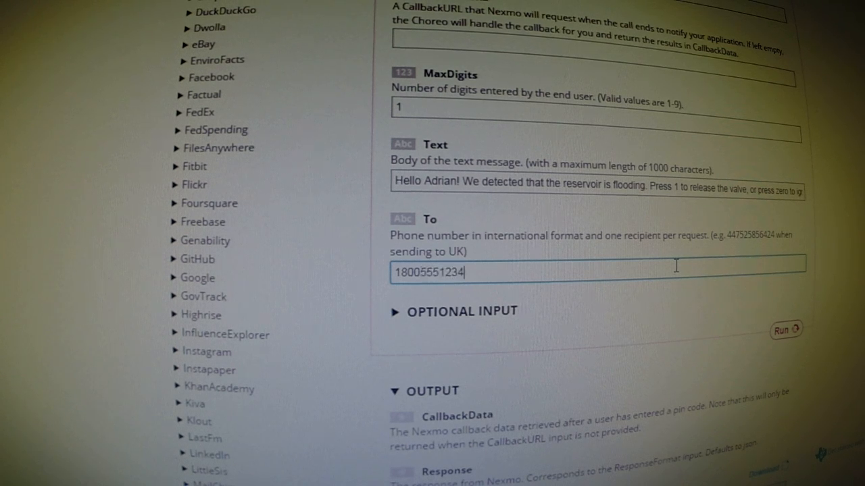
pyautogui.moveTo(851, 270)
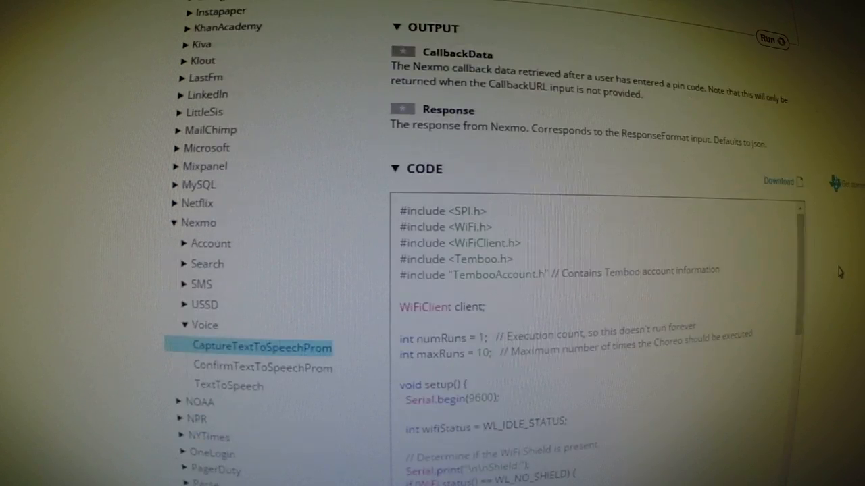
pyautogui.scroll(-3)
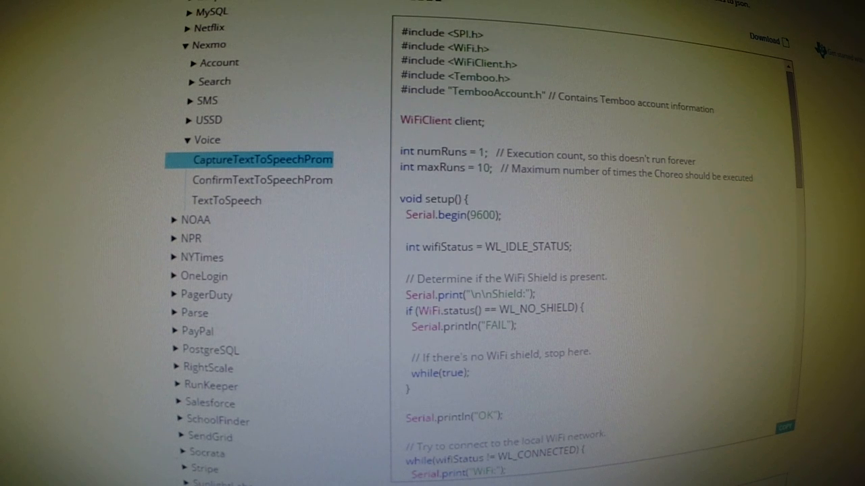
pyautogui.moveTo(583, 256)
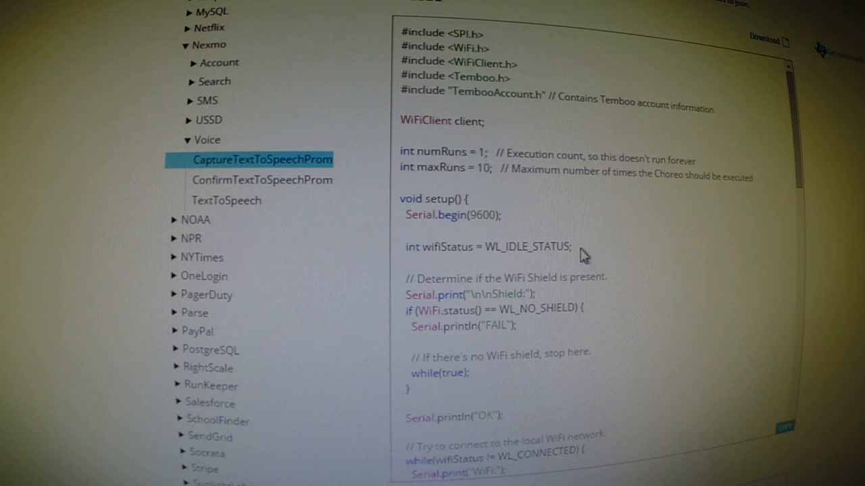
pyautogui.scroll(-3)
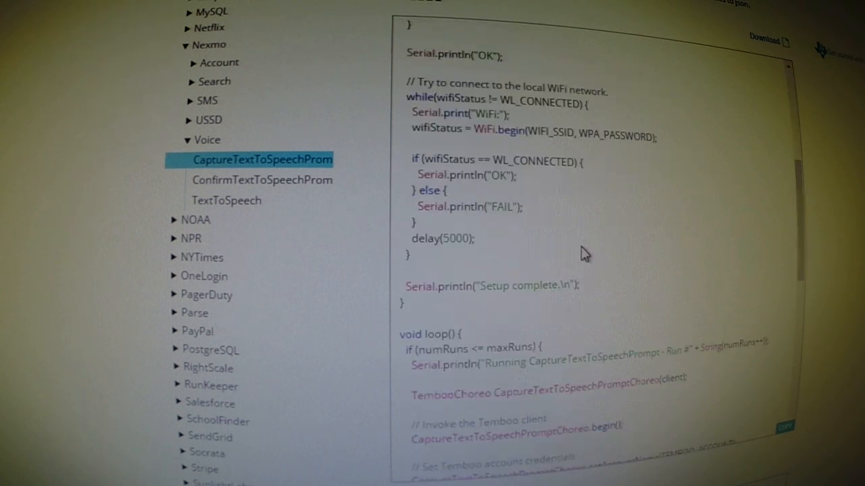
pyautogui.scroll(-3)
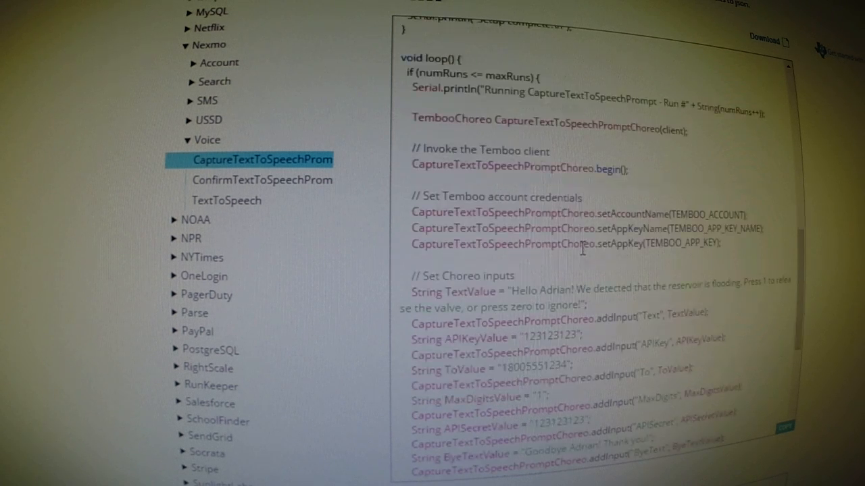
pyautogui.scroll(-3)
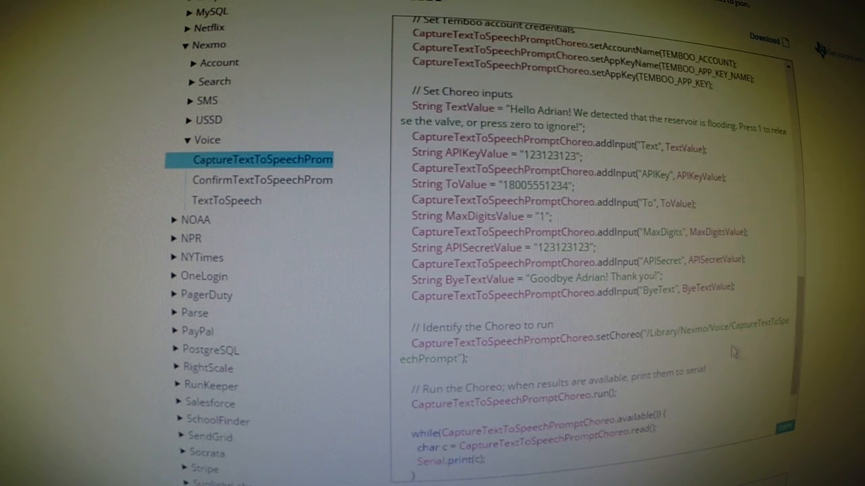